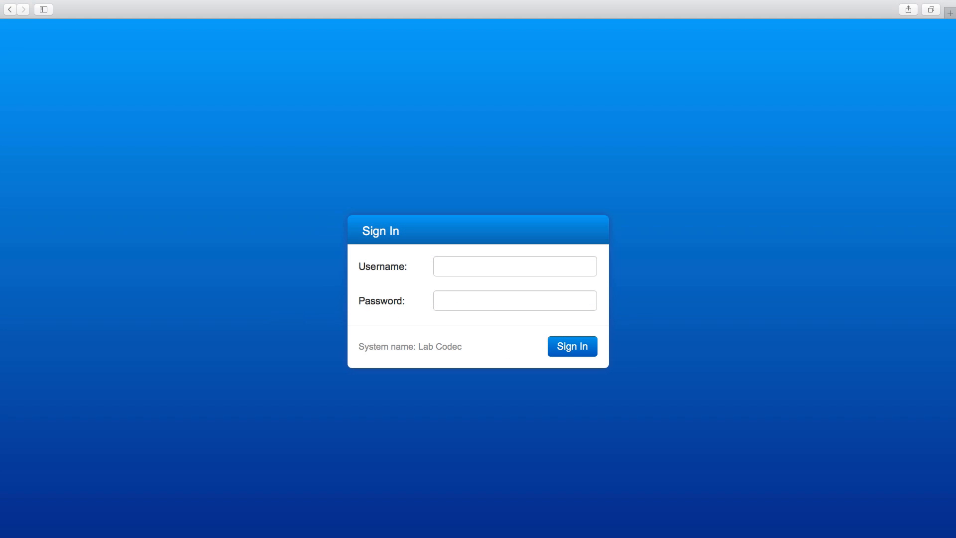
- Sign in to the Lab Codec with the saved admin credentials to reach System Information
{"action": "left_click", "coordinate": [515, 266]}
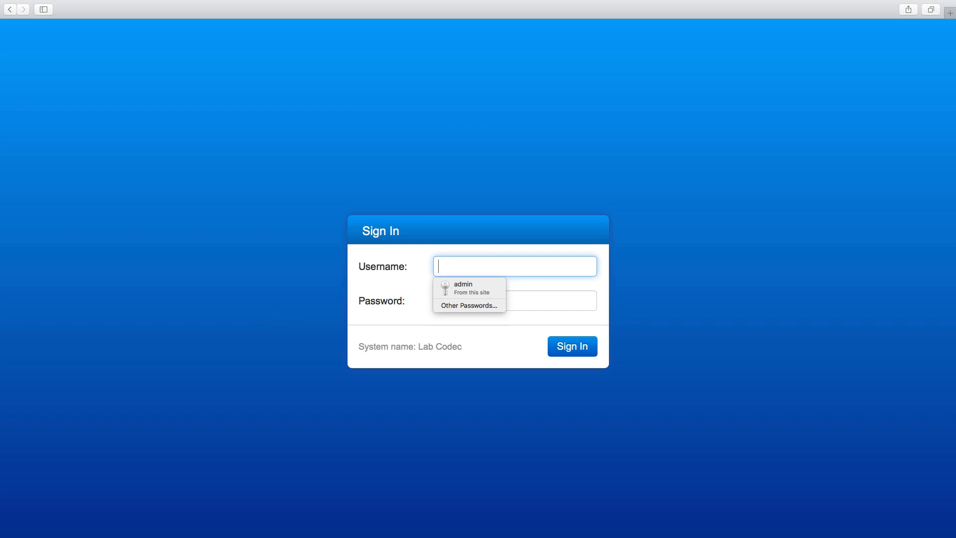
{"action": "left_click", "coordinate": [573, 346]}
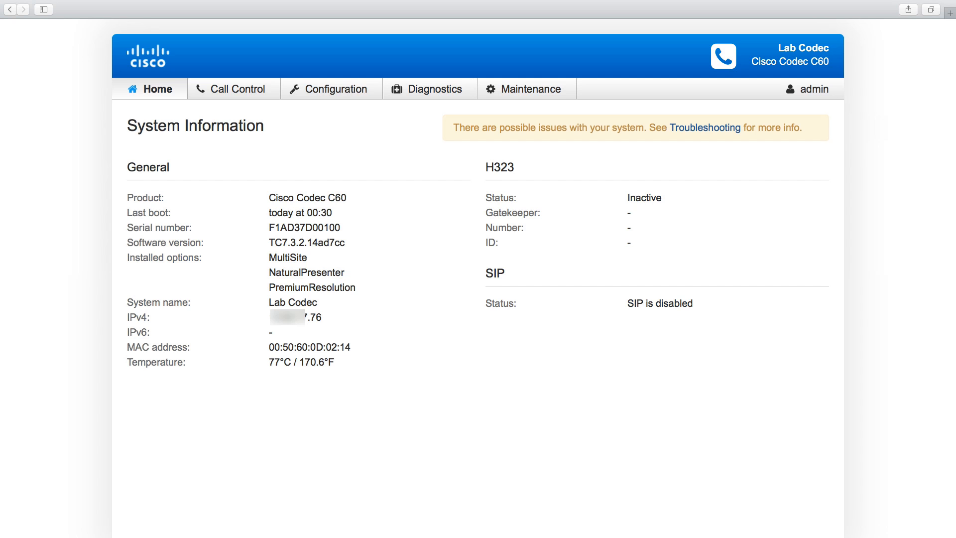
- Go to the Option Keys page under the Maintenance menu
{"action": "left_click", "coordinate": [530, 89]}
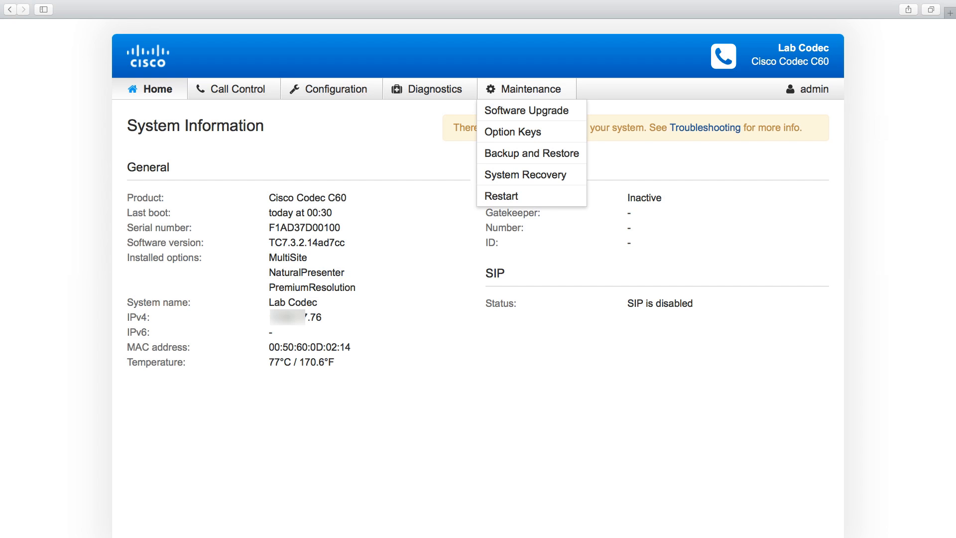
{"action": "mouse_move", "coordinate": [512, 132]}
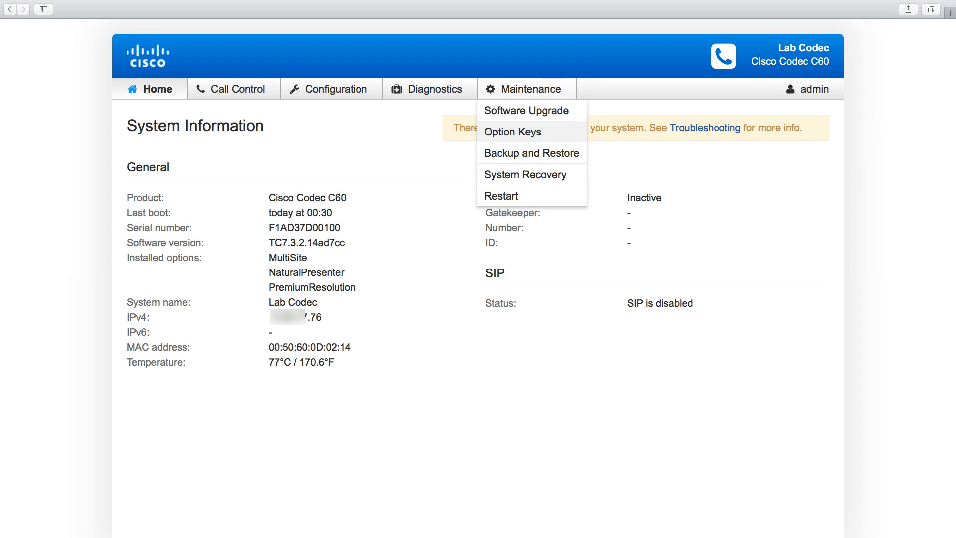
{"action": "left_click", "coordinate": [513, 131]}
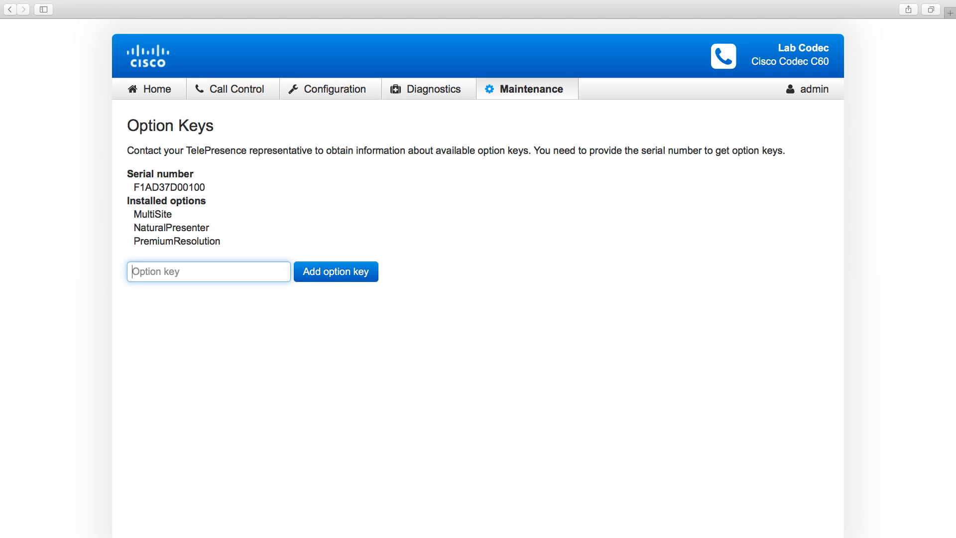
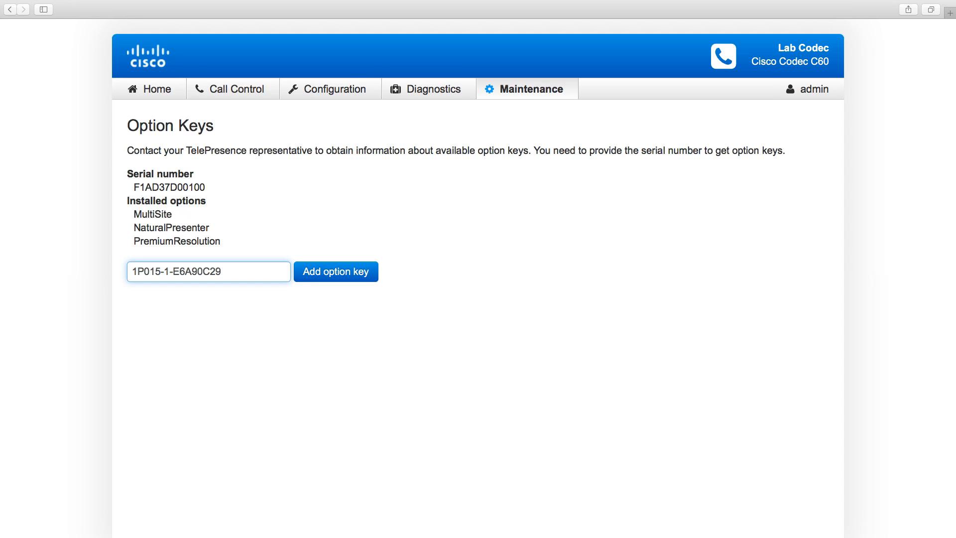
{"action": "left_click", "coordinate": [336, 271]}
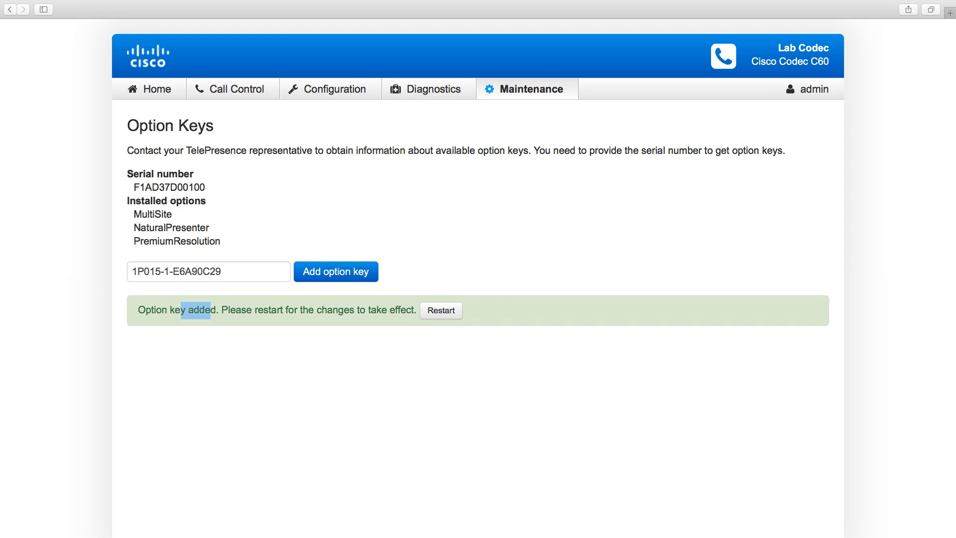
- Restart the codec and sign back in to see it reported as Cisco Profile 65
{"action": "left_click", "coordinate": [441, 310]}
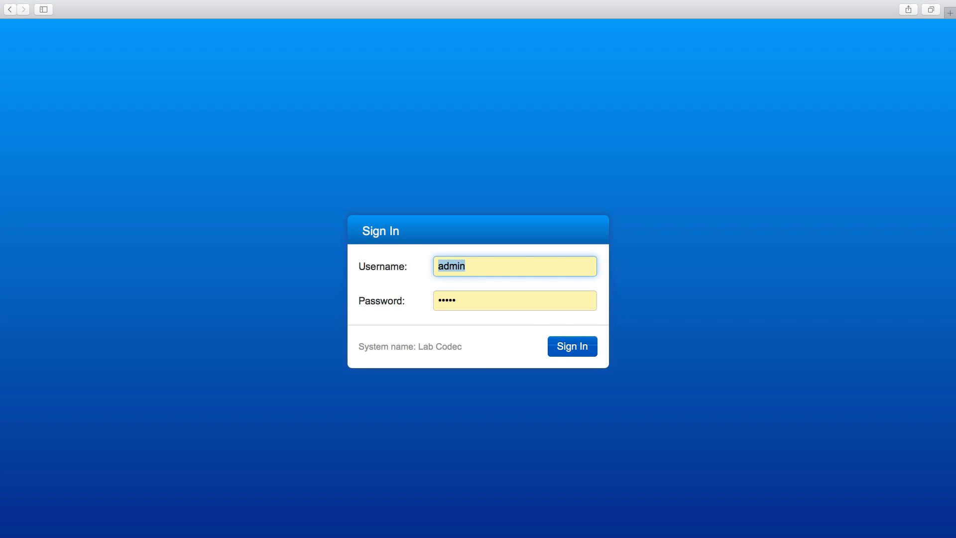
{"action": "left_click", "coordinate": [573, 347]}
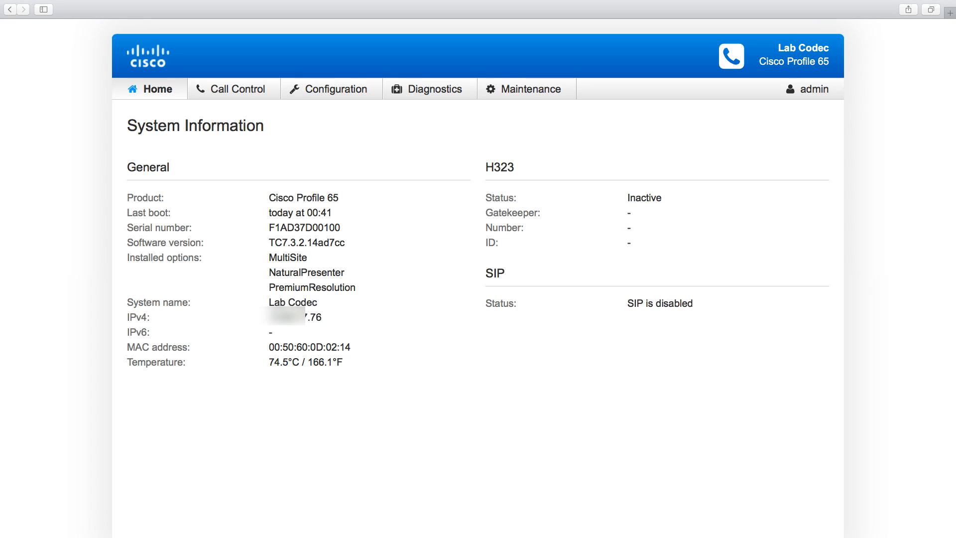